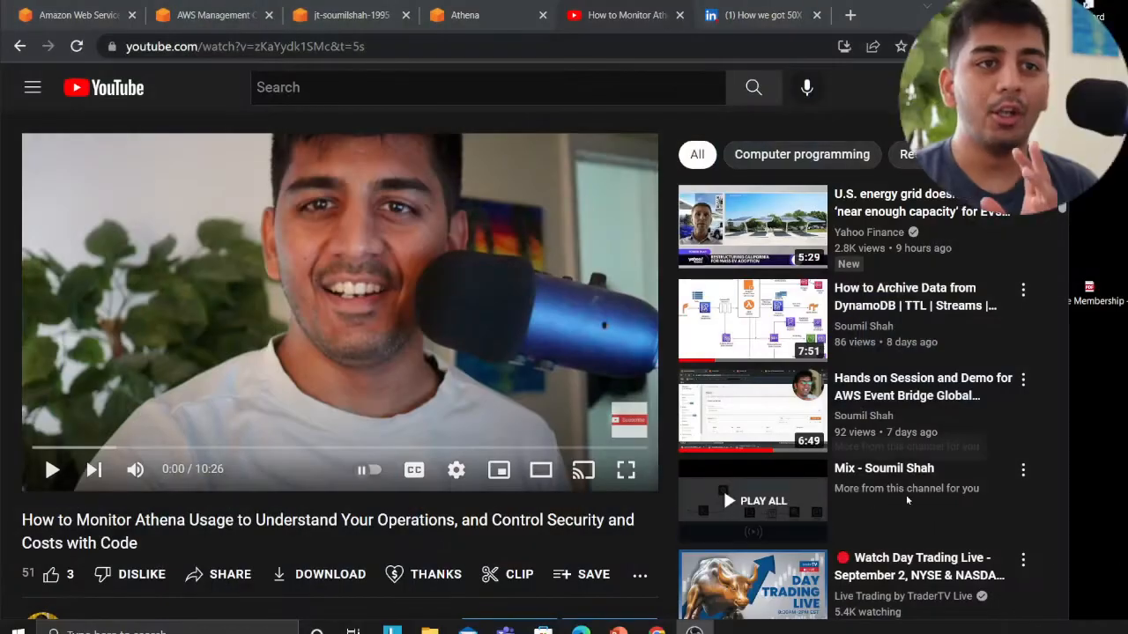
pyautogui.moveTo(878, 492)
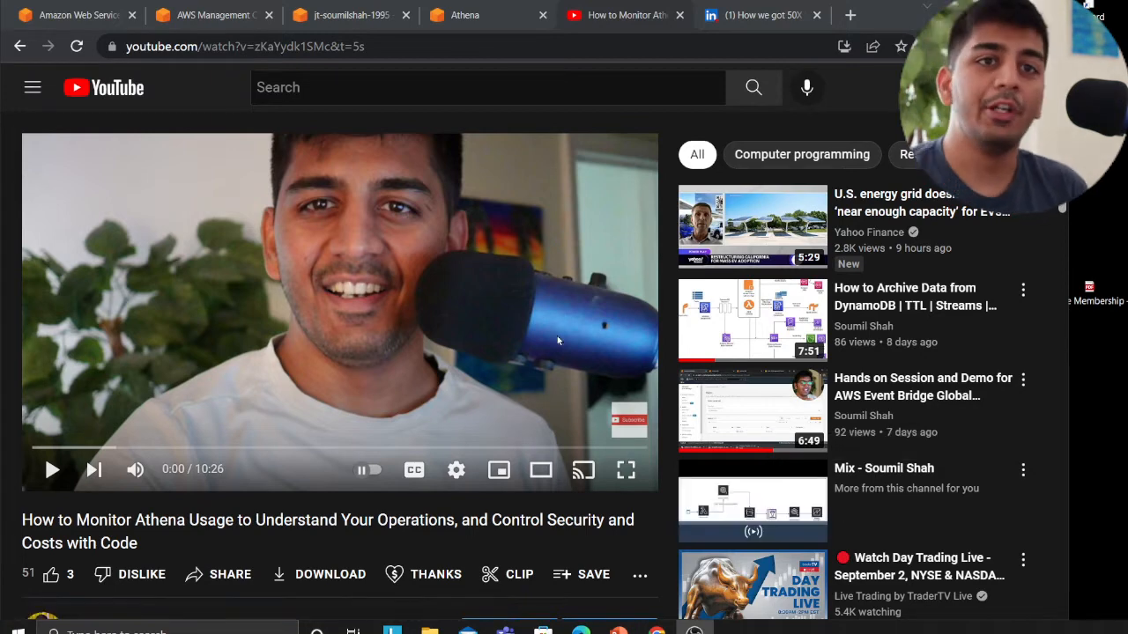
# Expand the reports table in the Athena Tables panel to reveal its columns and year/month/day partitions.
pyautogui.click(215, 15)
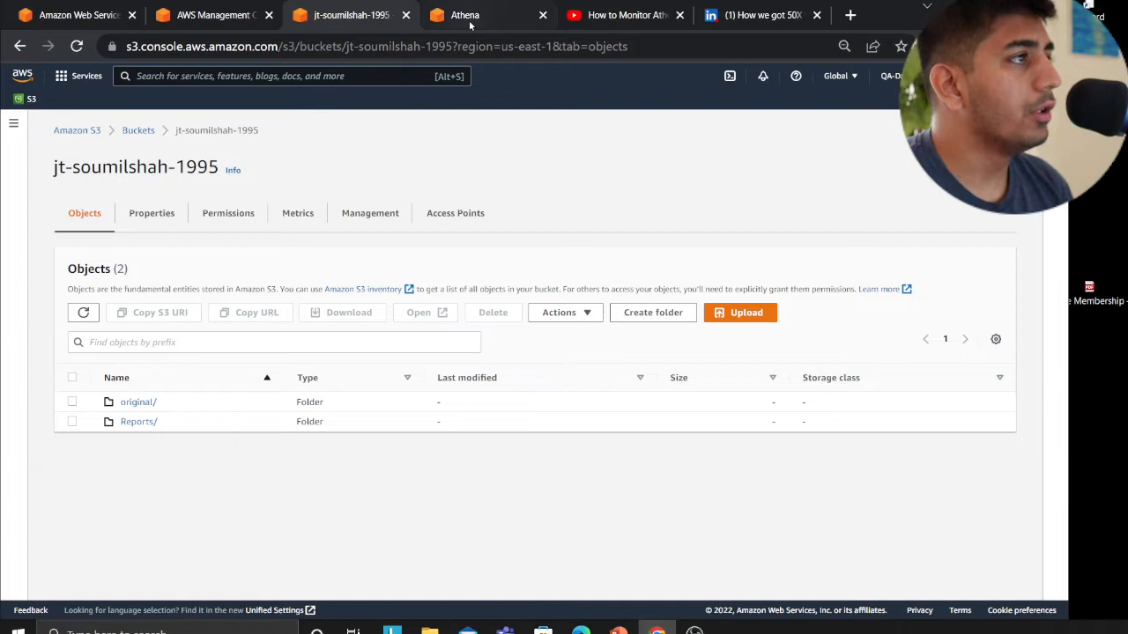
pyautogui.click(466, 14)
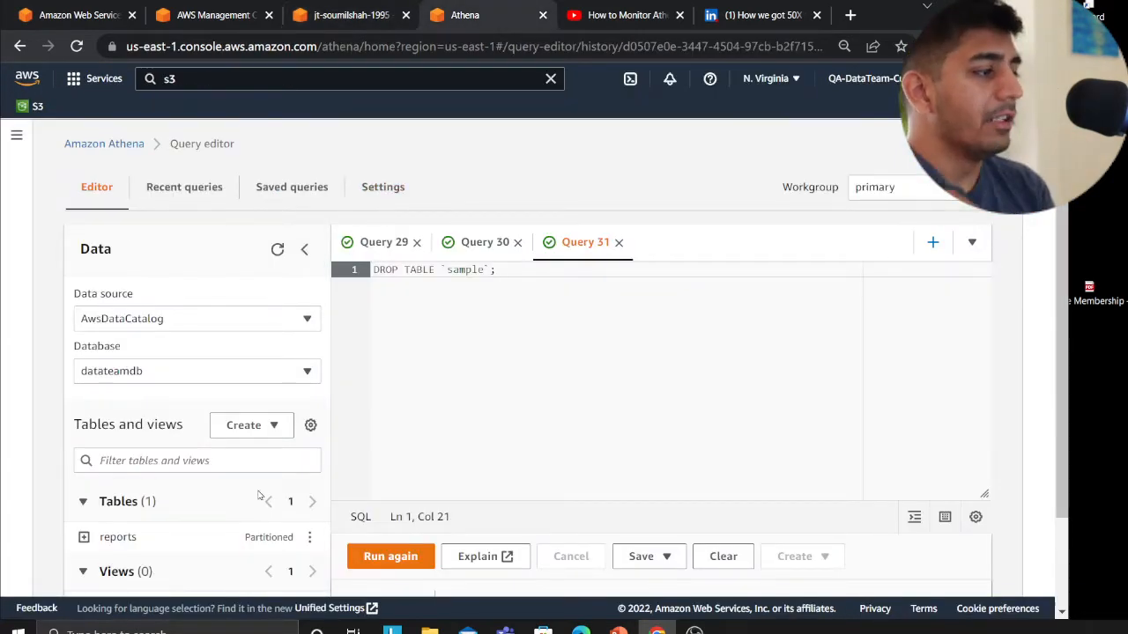
pyautogui.click(389, 556)
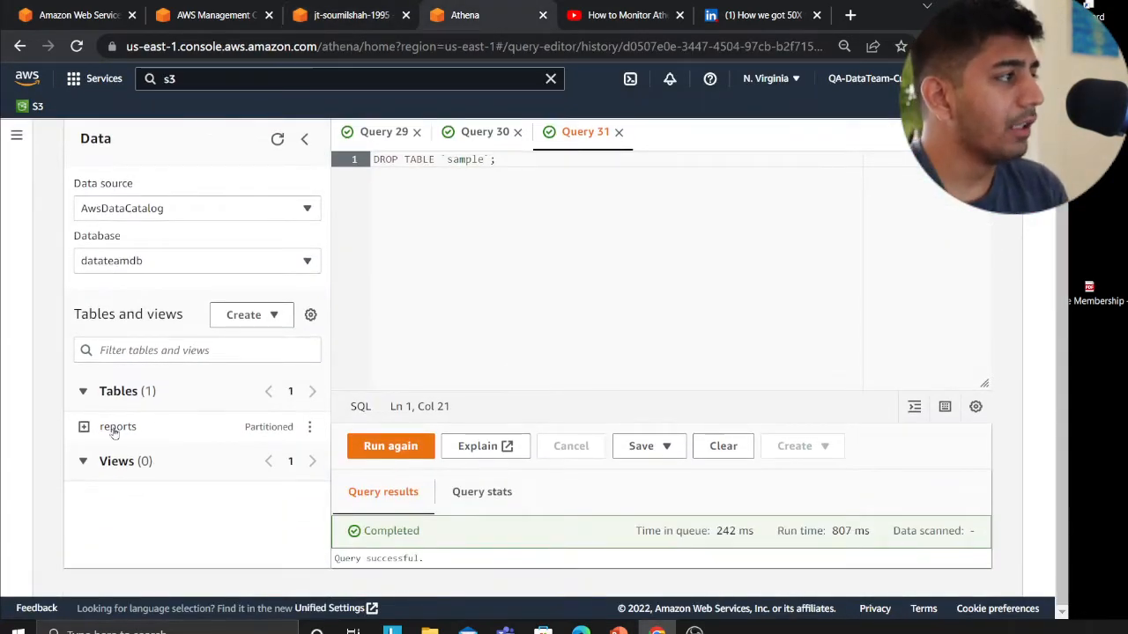
pyautogui.click(85, 427)
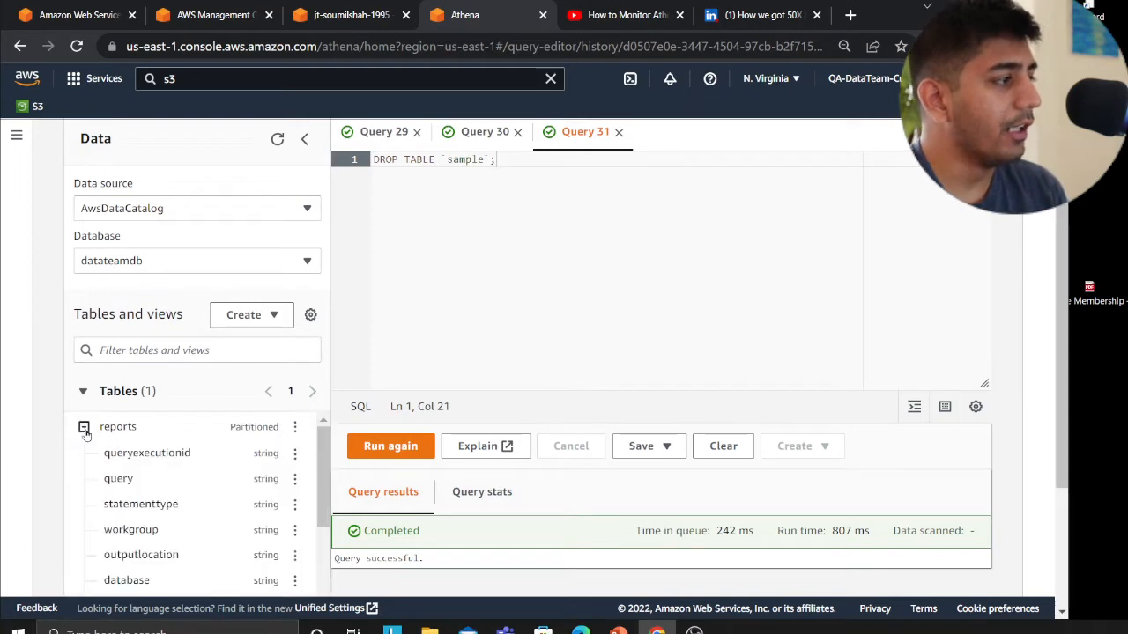
pyautogui.scroll(-3)
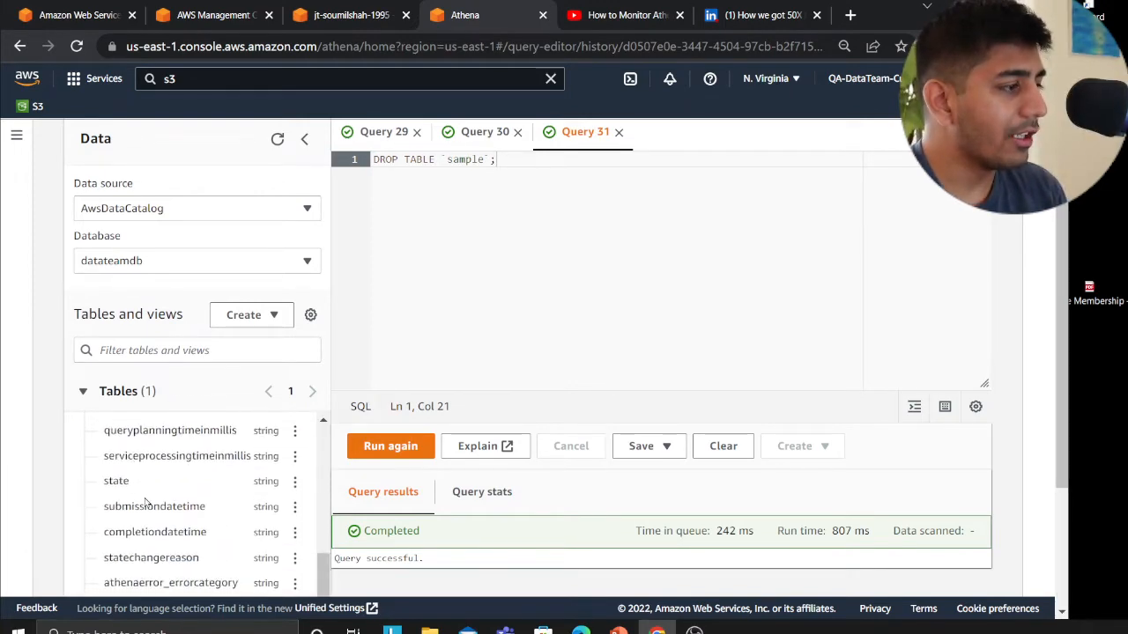
pyautogui.scroll(-3)
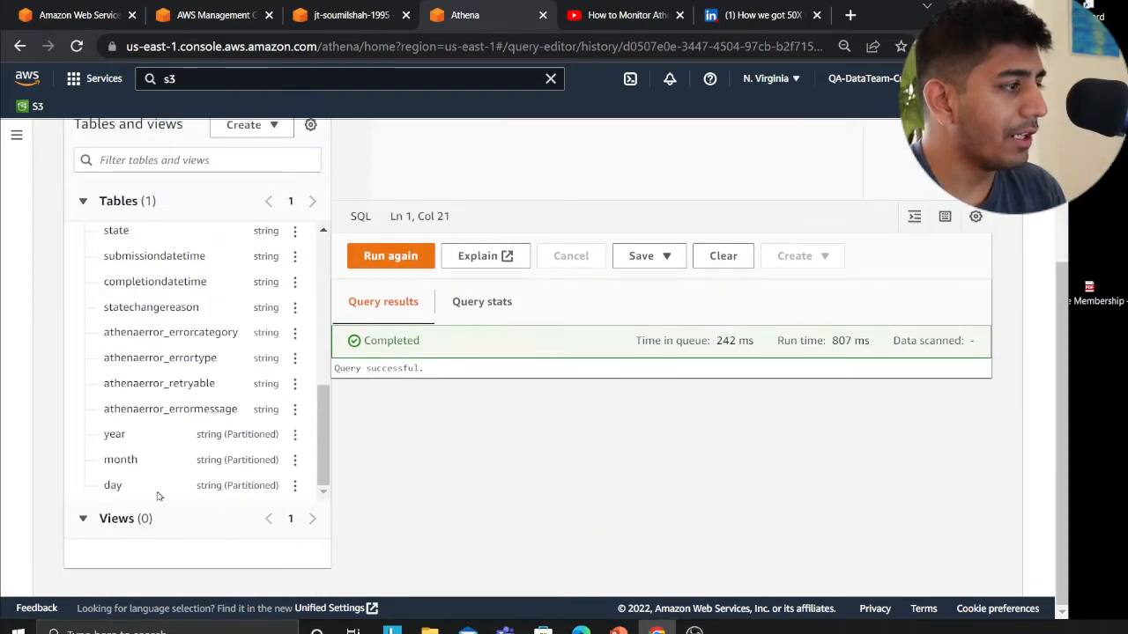
pyautogui.moveTo(212, 483)
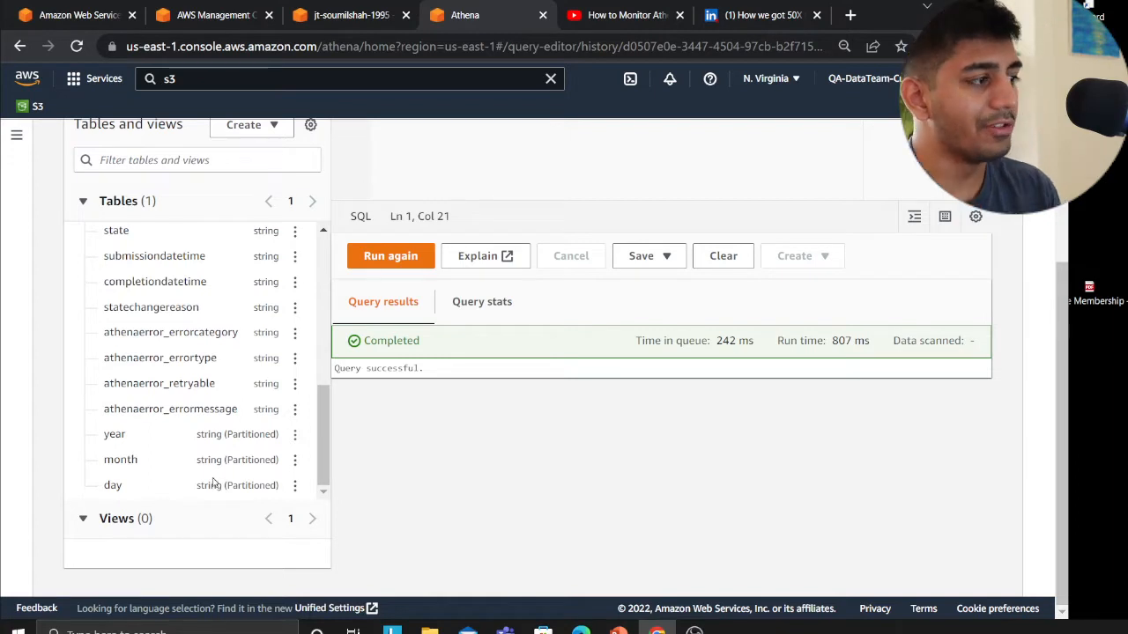
pyautogui.moveTo(176, 451)
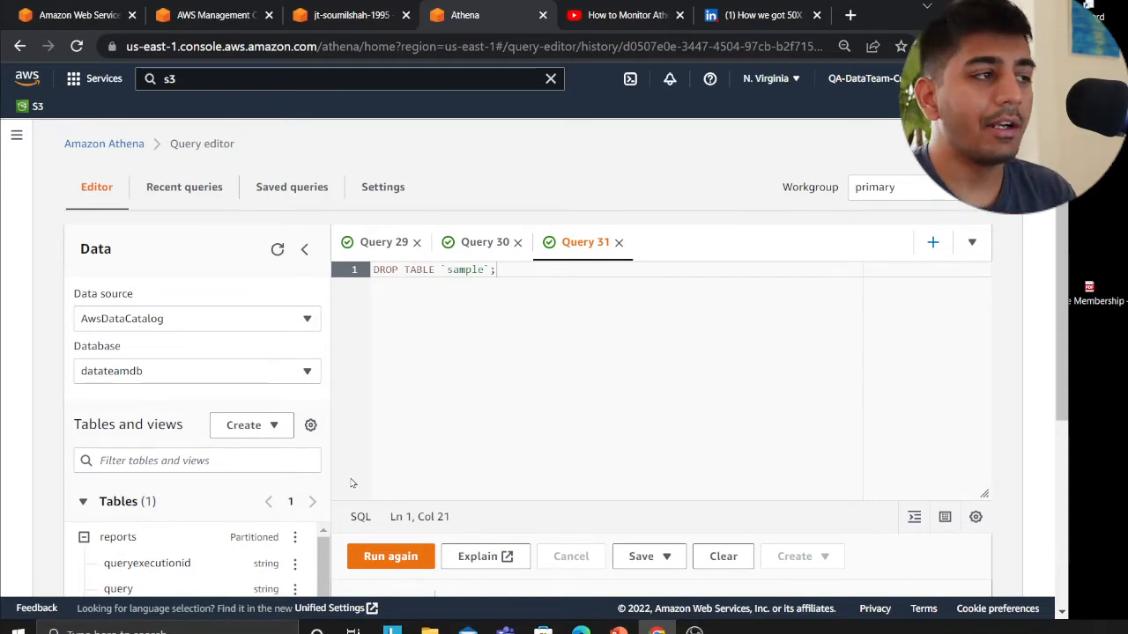
# In the CREATE TABLE draft, replace the table name sample with reports_partition_database.
pyautogui.click(483, 243)
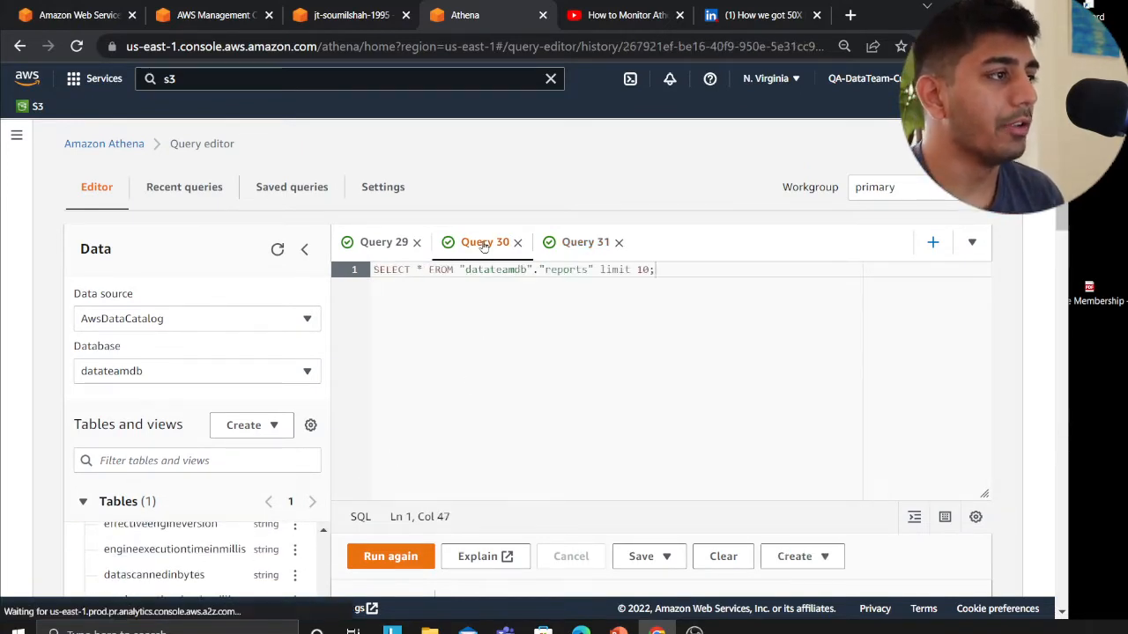
pyautogui.click(385, 242)
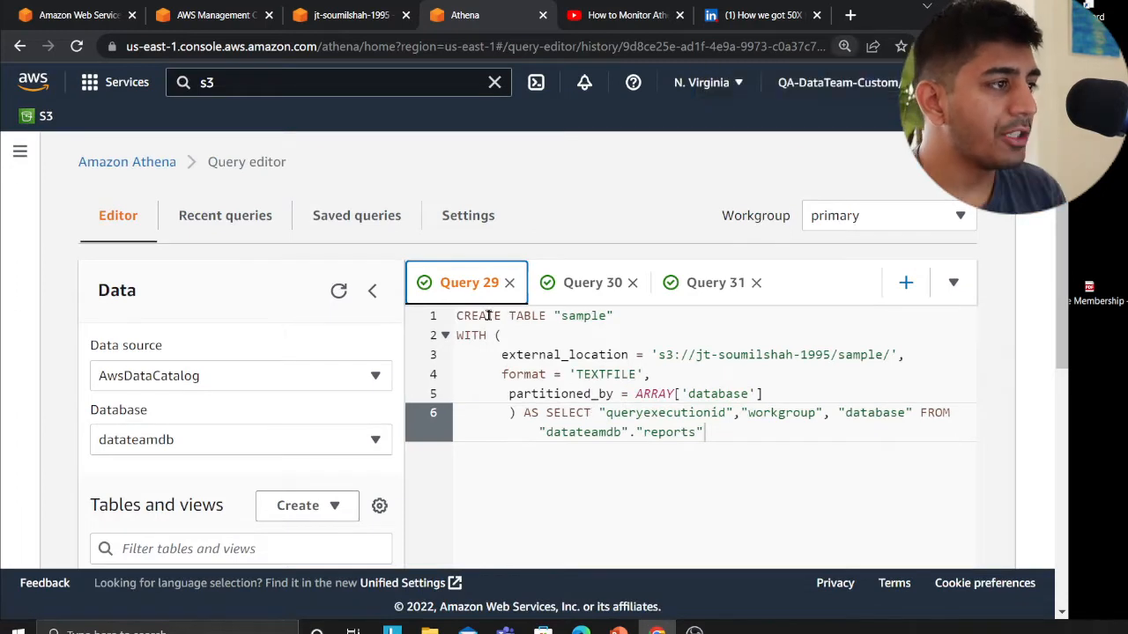
pyautogui.doubleClick(582, 316)
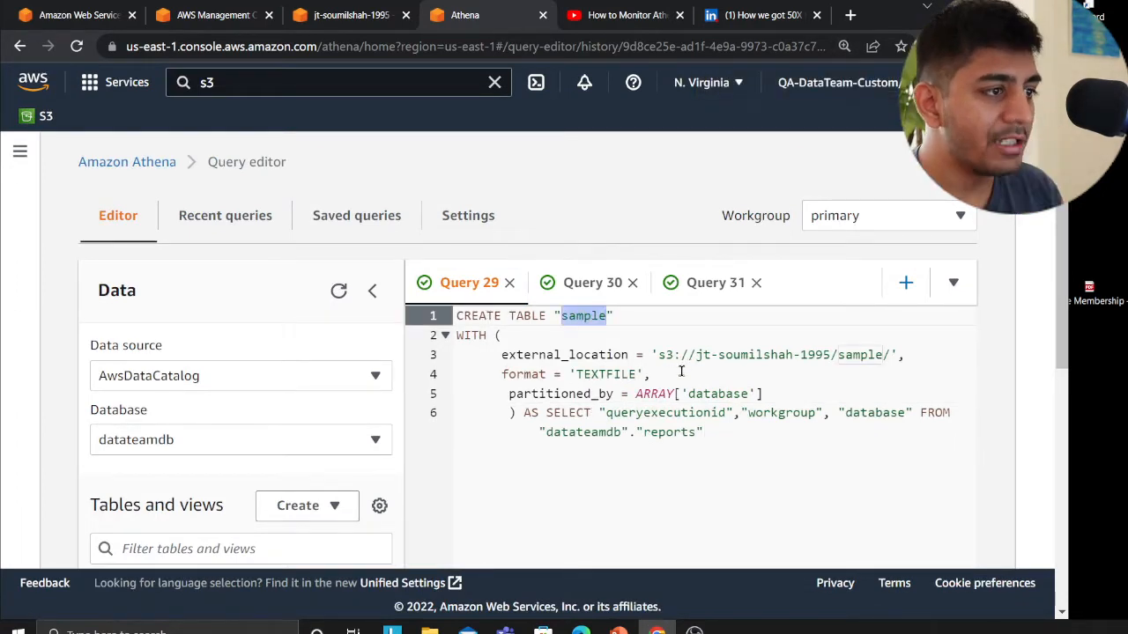
pyautogui.write('reports_')
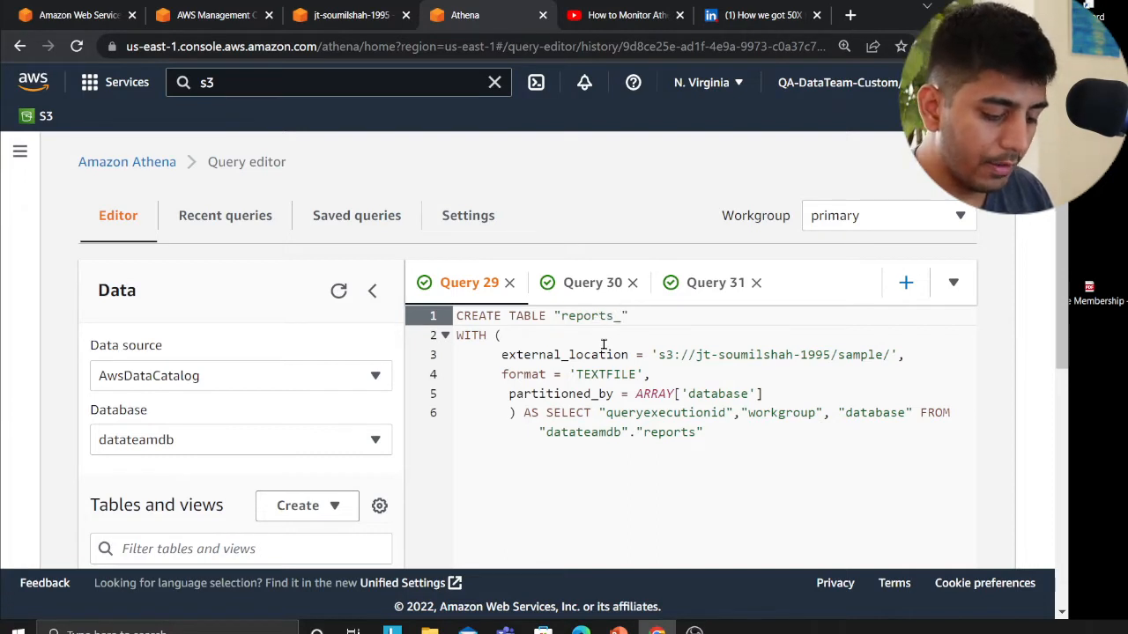
pyautogui.write('partition_')
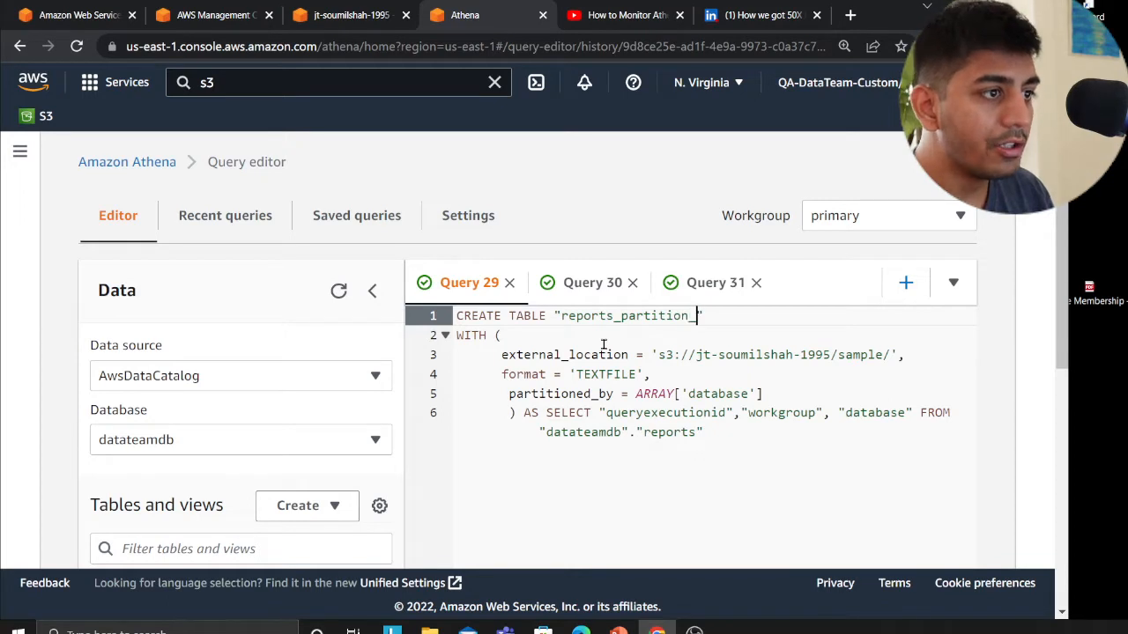
pyautogui.write('database')
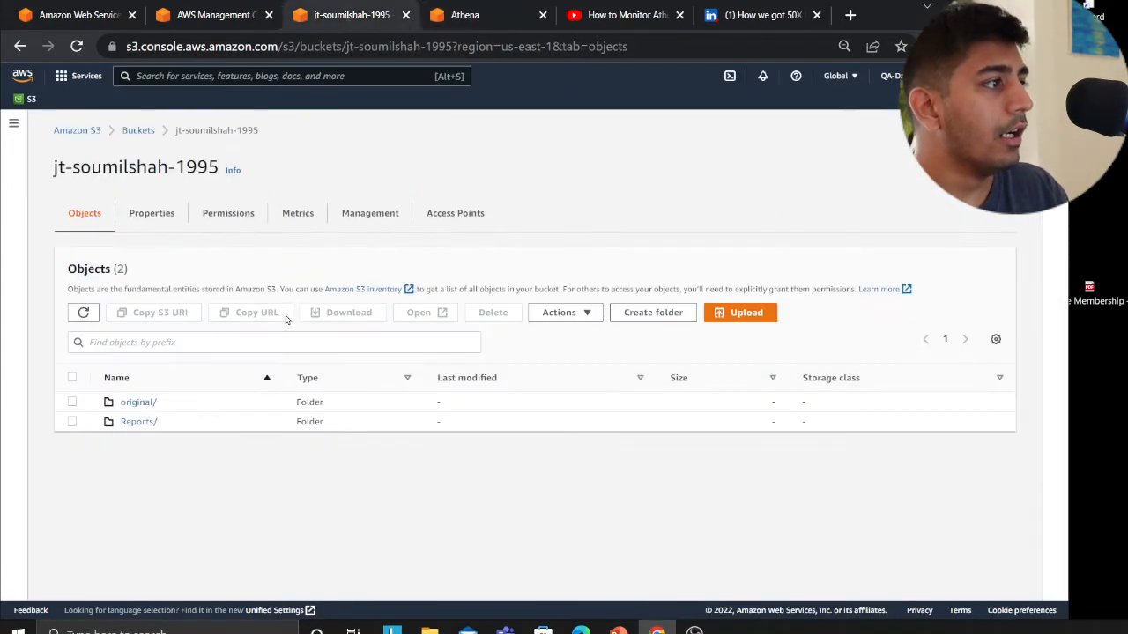
pyautogui.moveTo(162, 389)
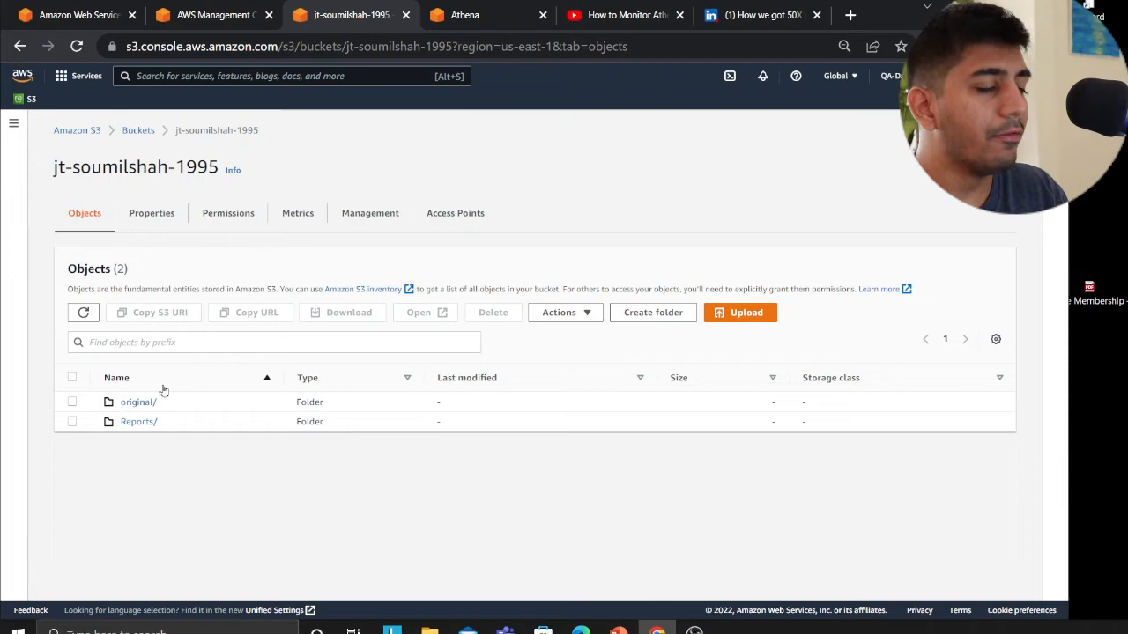
# Return to the Athena query to set external_location to s3://jt-soumilshah-1995/reports_partition_database/.
pyautogui.click(465, 14)
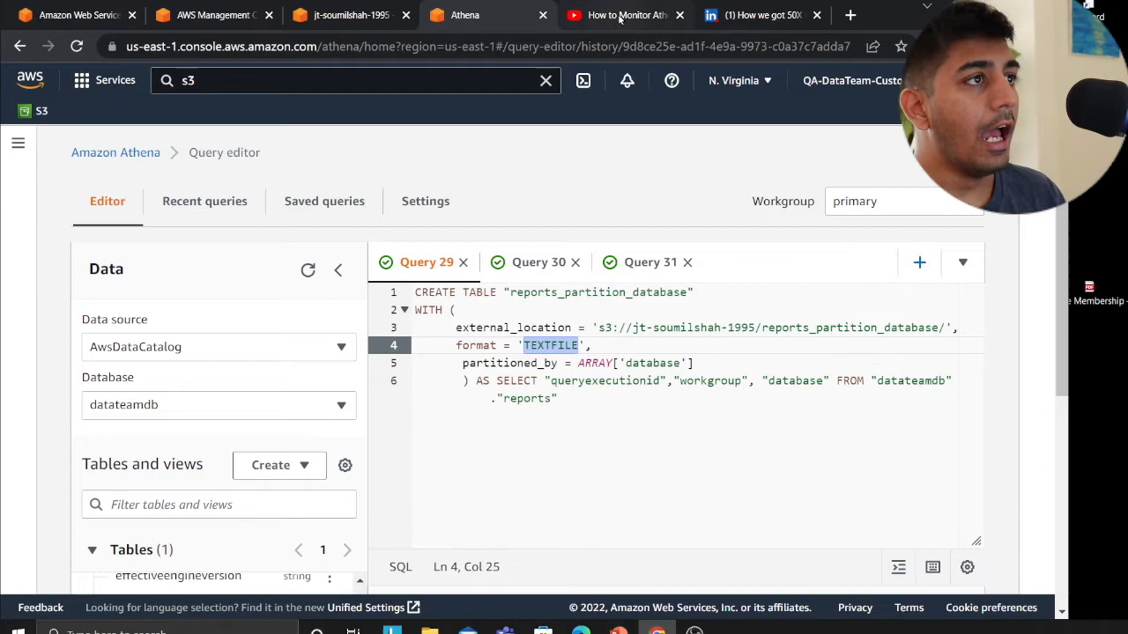
# Browse the YouTube video page and the creator's channel uploads, then return to the Athena query.
pyautogui.click(624, 14)
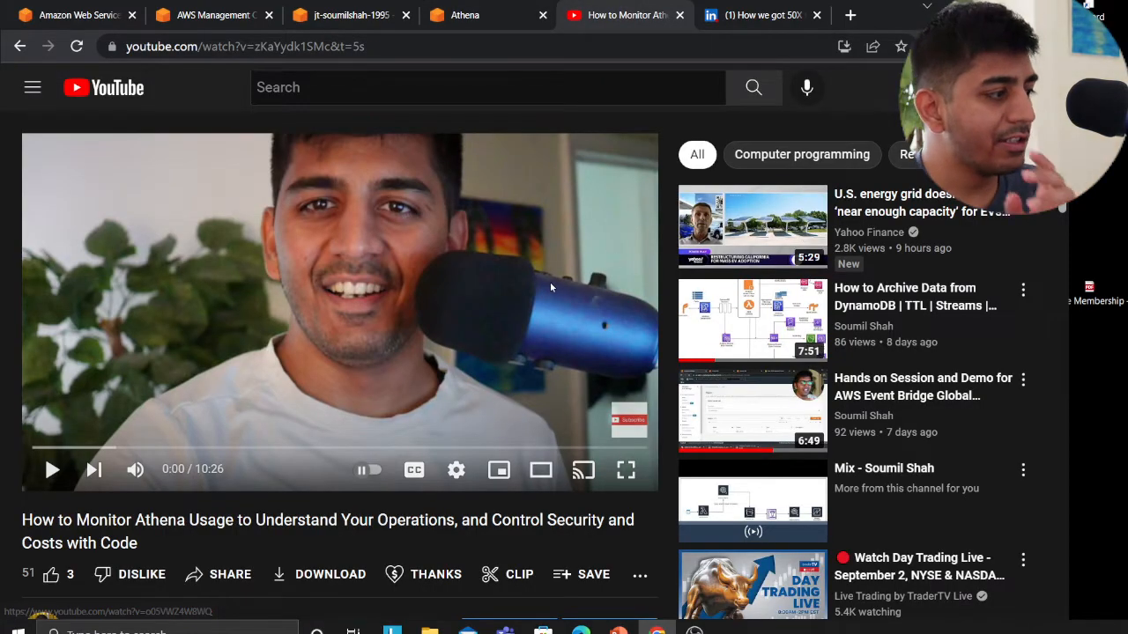
pyautogui.scroll(-3)
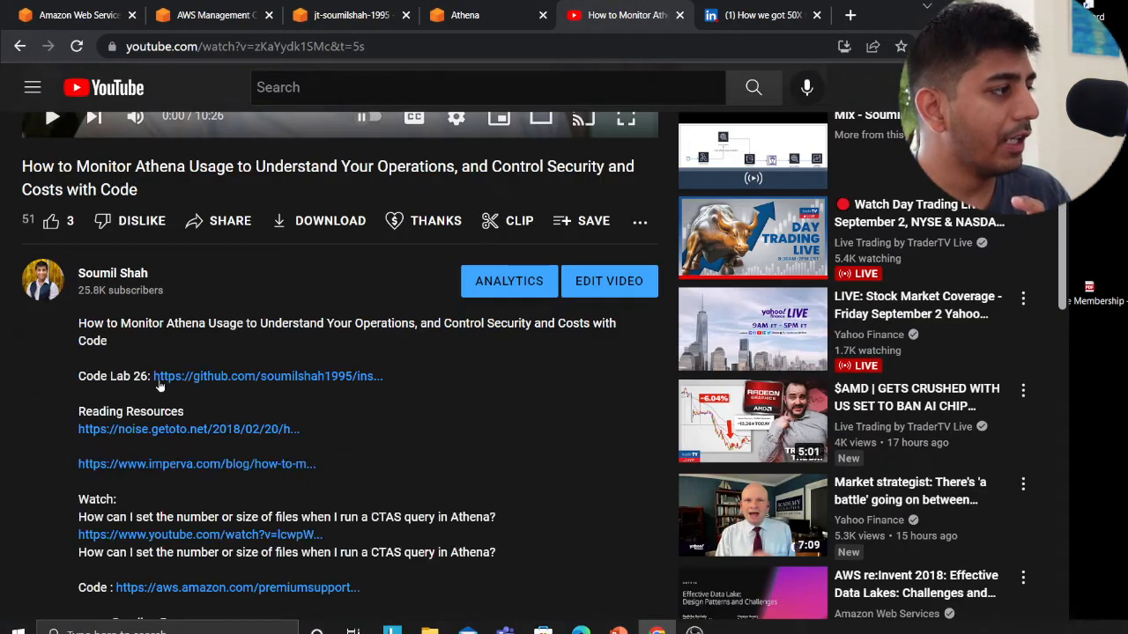
pyautogui.scroll(-3)
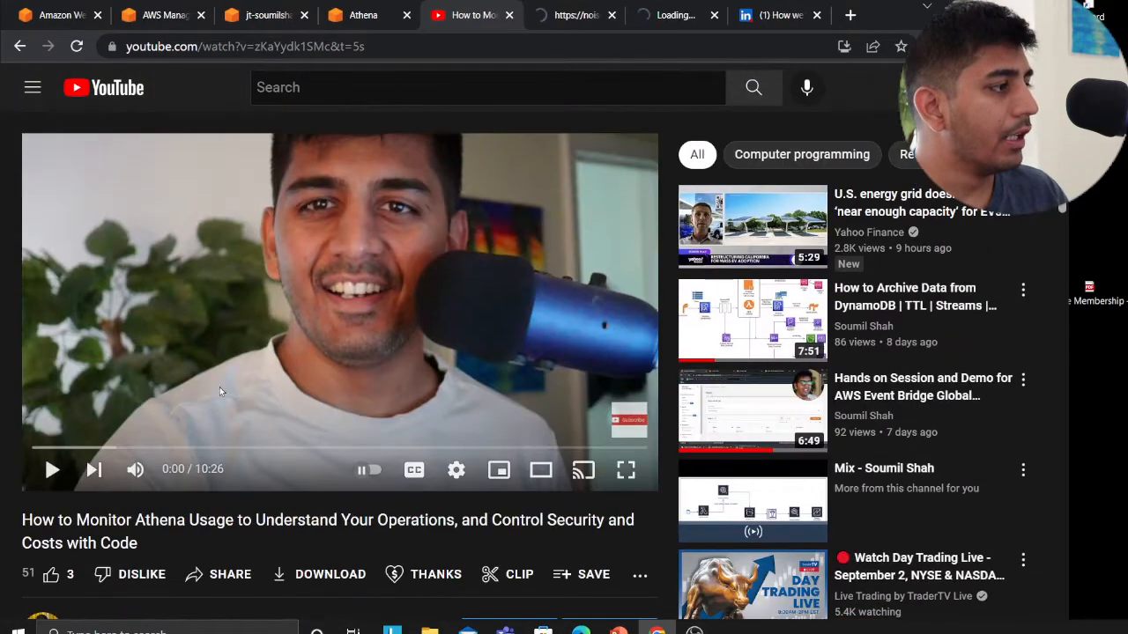
pyautogui.scroll(-3)
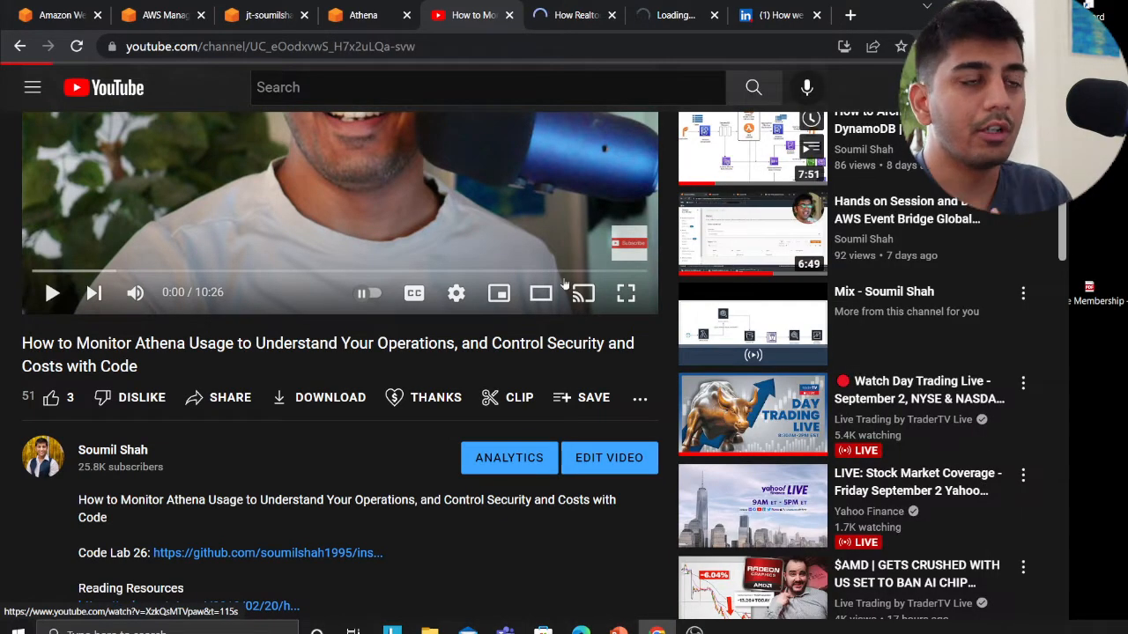
pyautogui.click(113, 450)
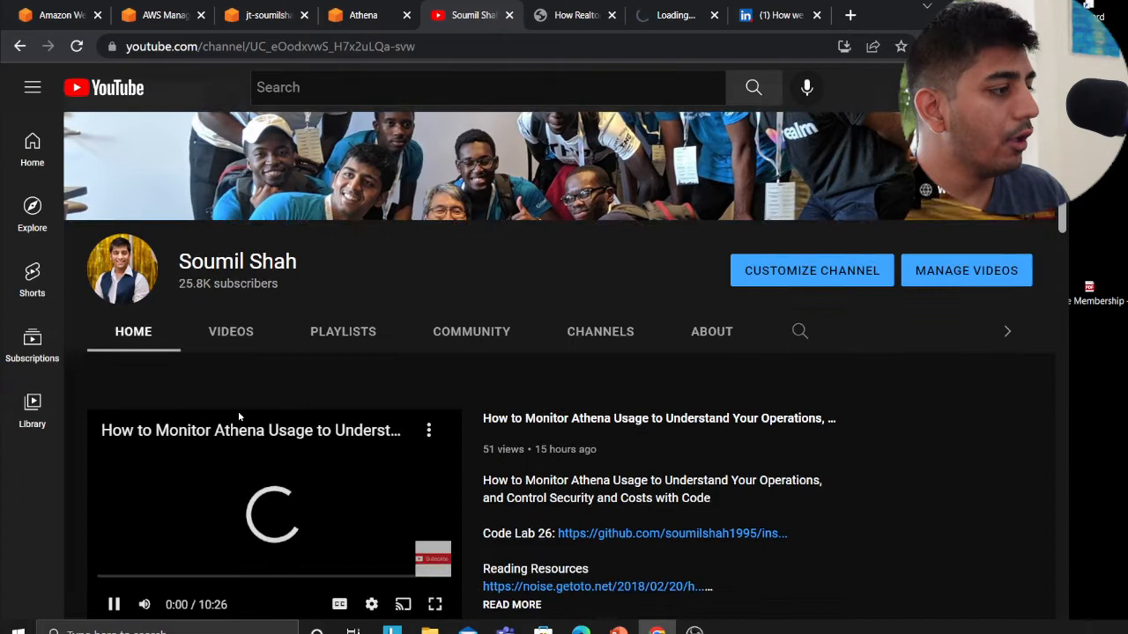
pyautogui.click(231, 331)
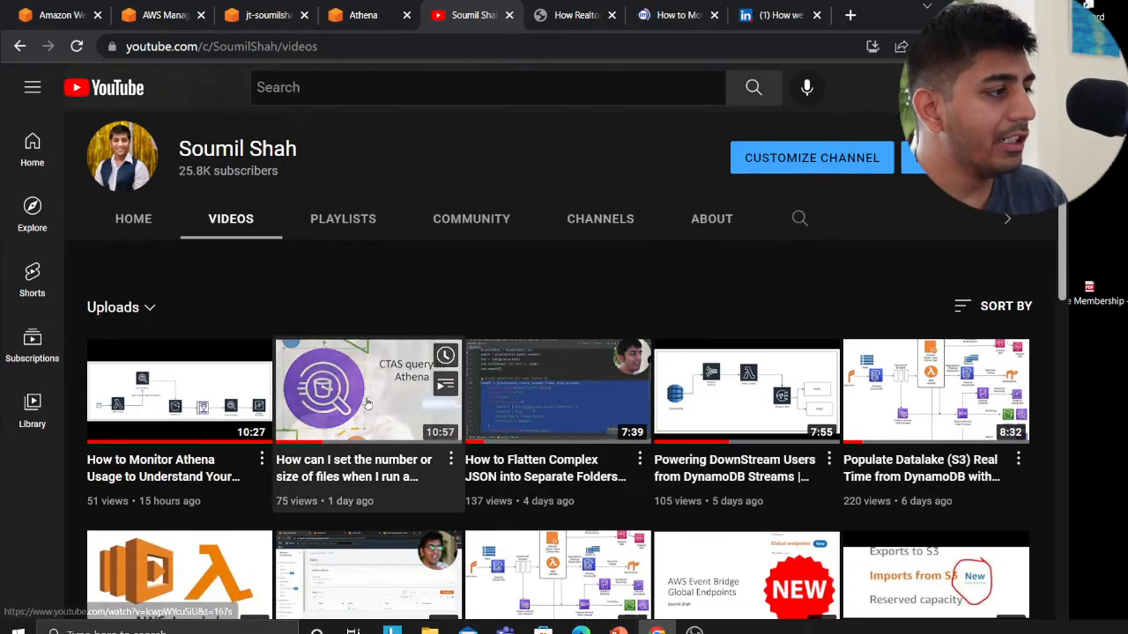
pyautogui.click(368, 390)
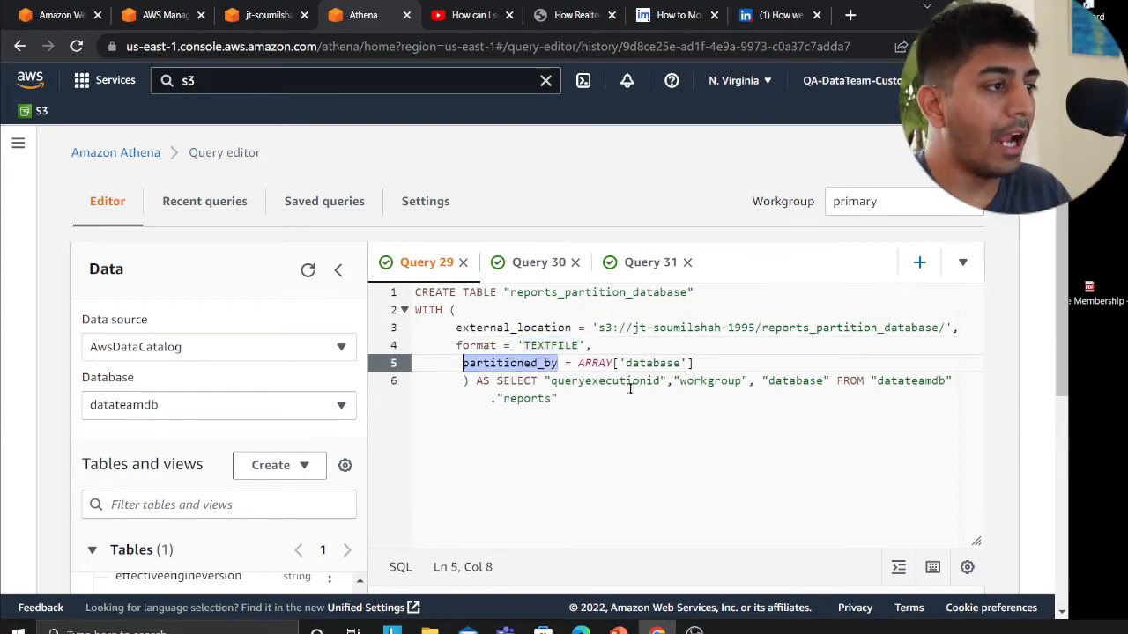
# Review the partitioned_by database clause and run the CTAS query creating reports_partition_database.
pyautogui.doubleClick(652, 363)
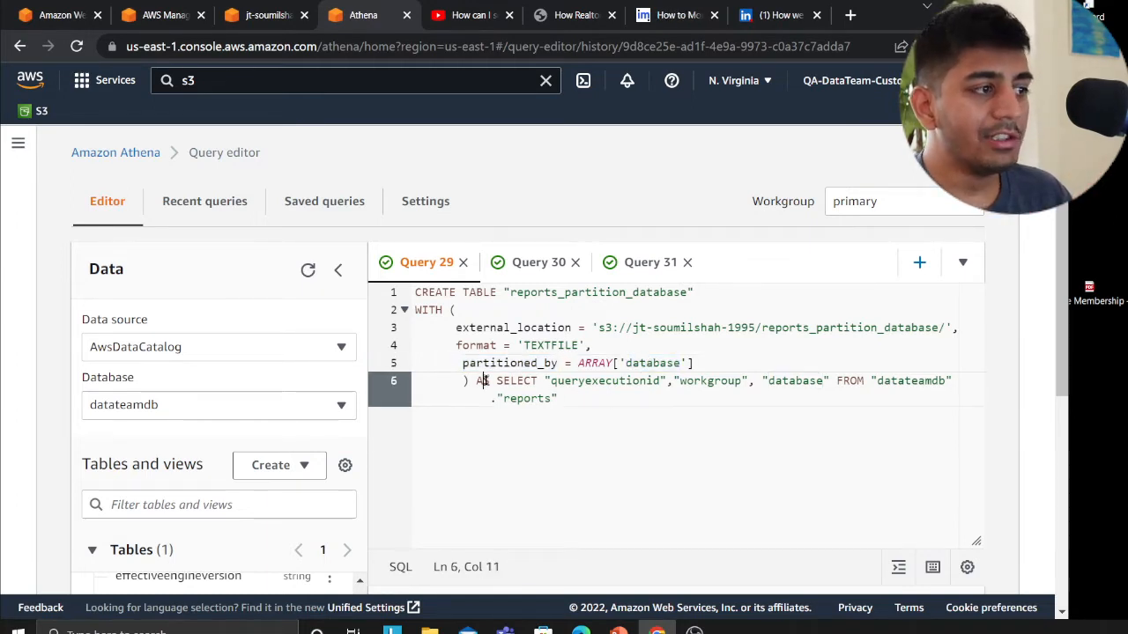
pyautogui.doubleClick(652, 363)
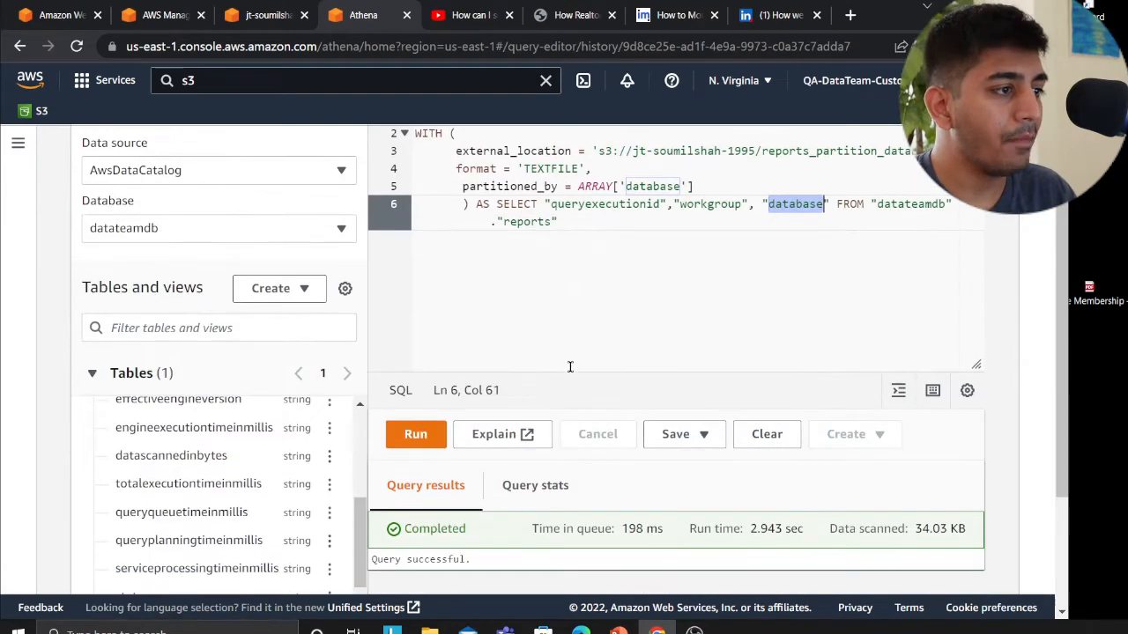
pyautogui.moveTo(197, 386)
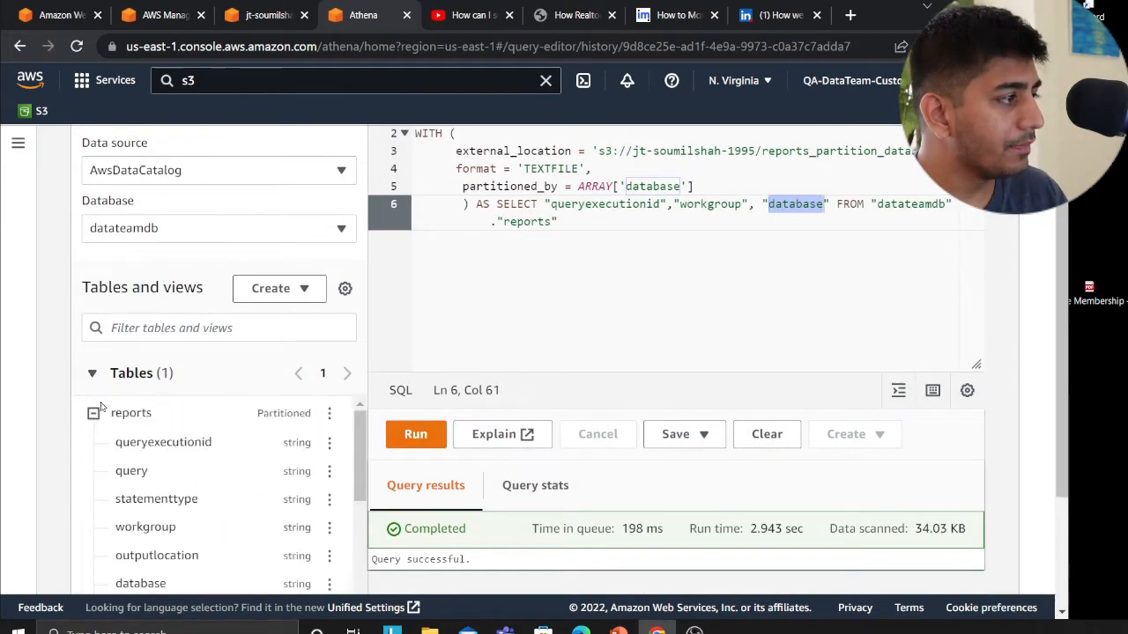
pyautogui.click(416, 433)
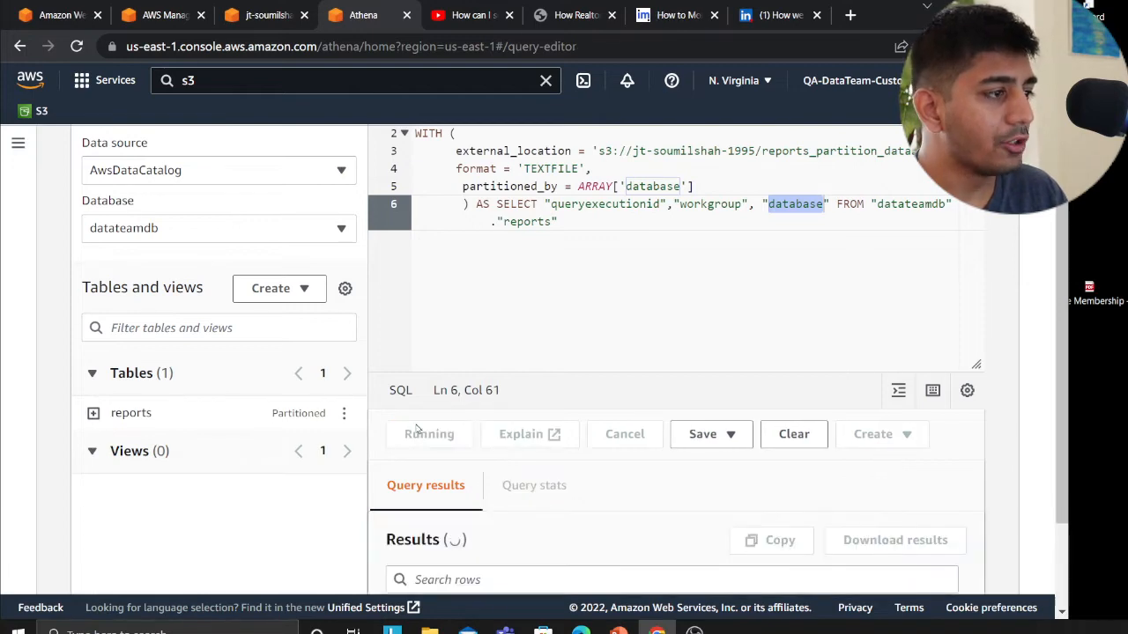
pyautogui.click(430, 434)
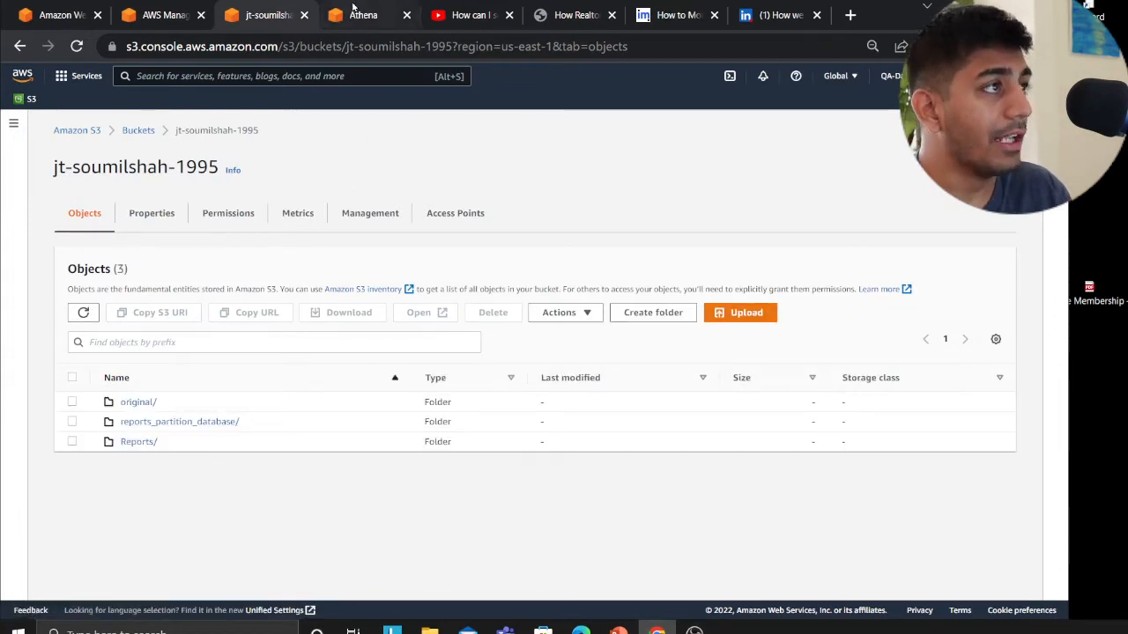
# Return to Athena, where reports_partition_database appears with database as its partition column.
pyautogui.click(363, 14)
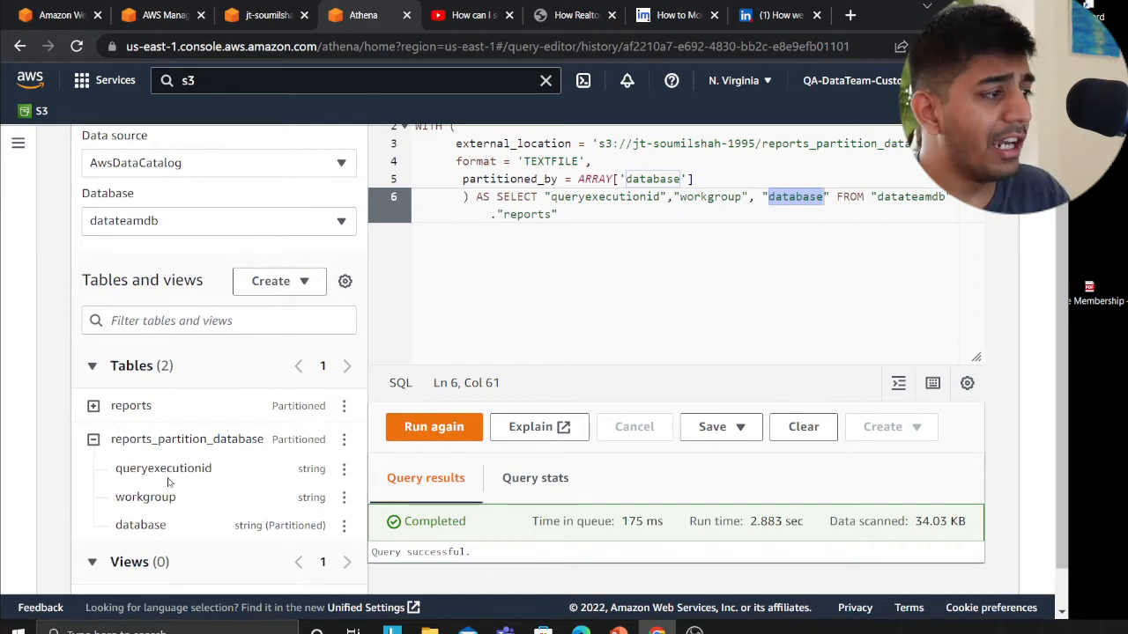
pyautogui.moveTo(222, 507)
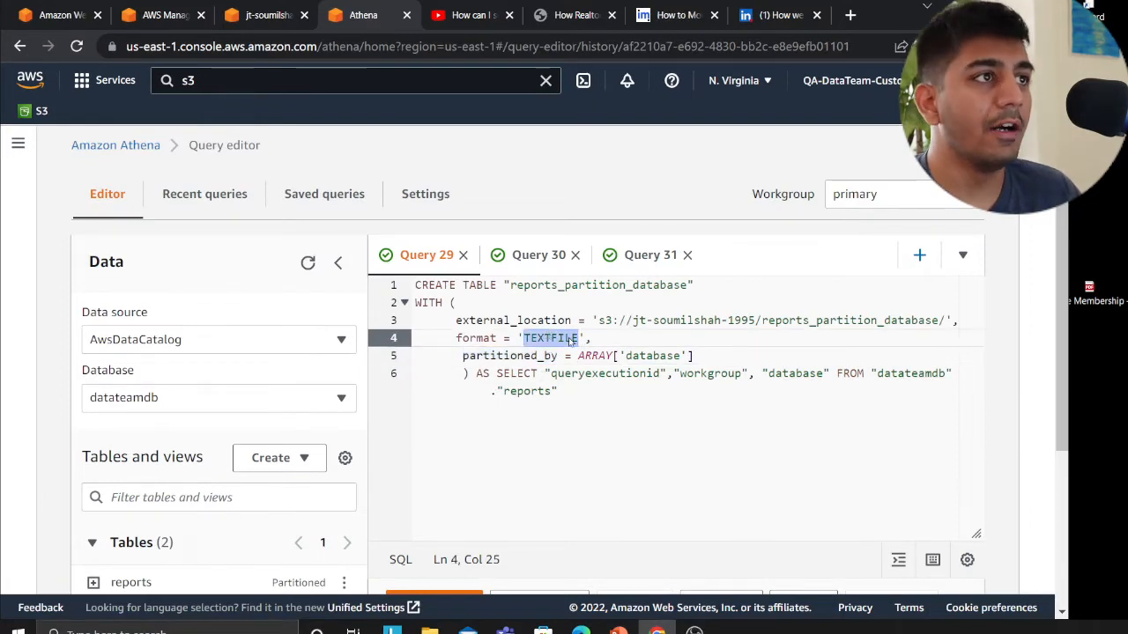
# From a new tab, load the herokuapp personal site and open the '50X faster' Athena case study.
pyautogui.click(567, 14)
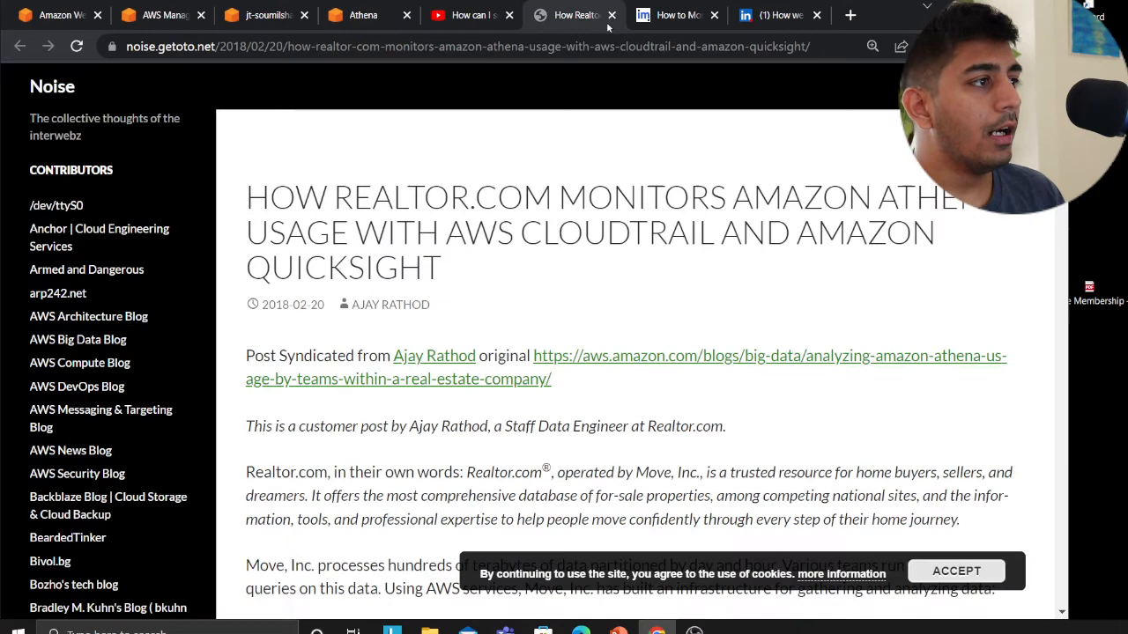
pyautogui.click(850, 14)
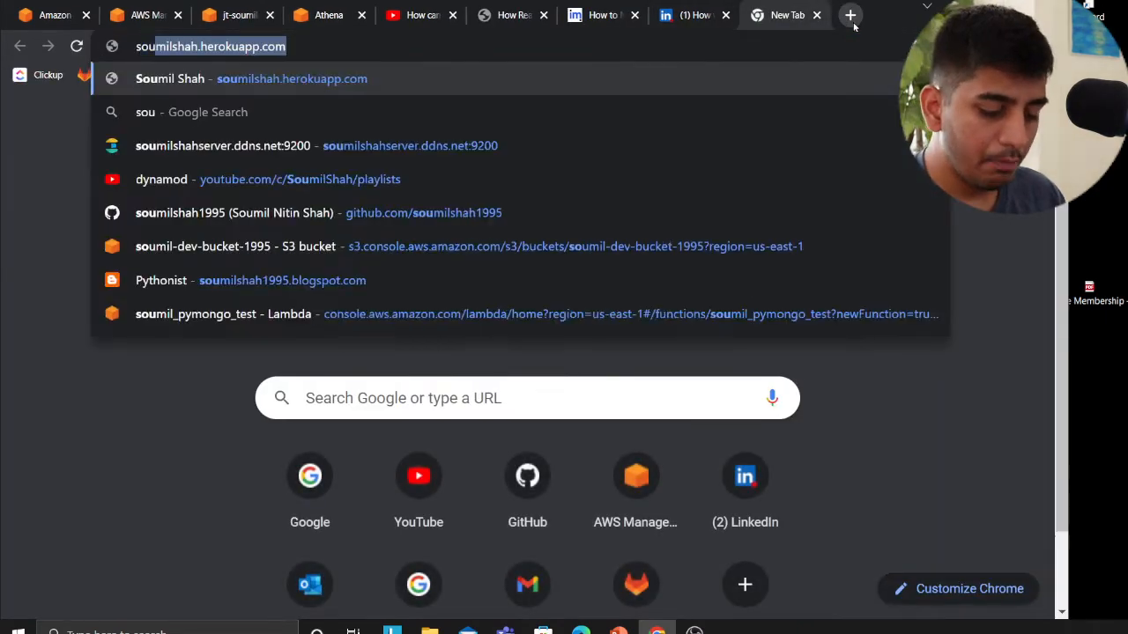
pyautogui.press('enter')
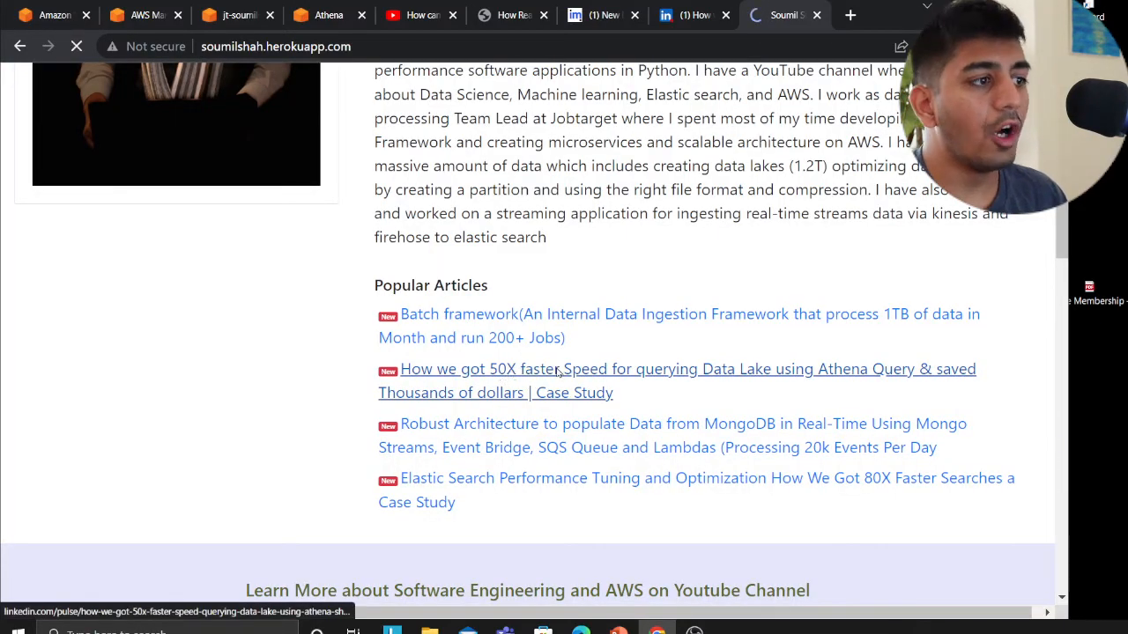
pyautogui.click(557, 370)
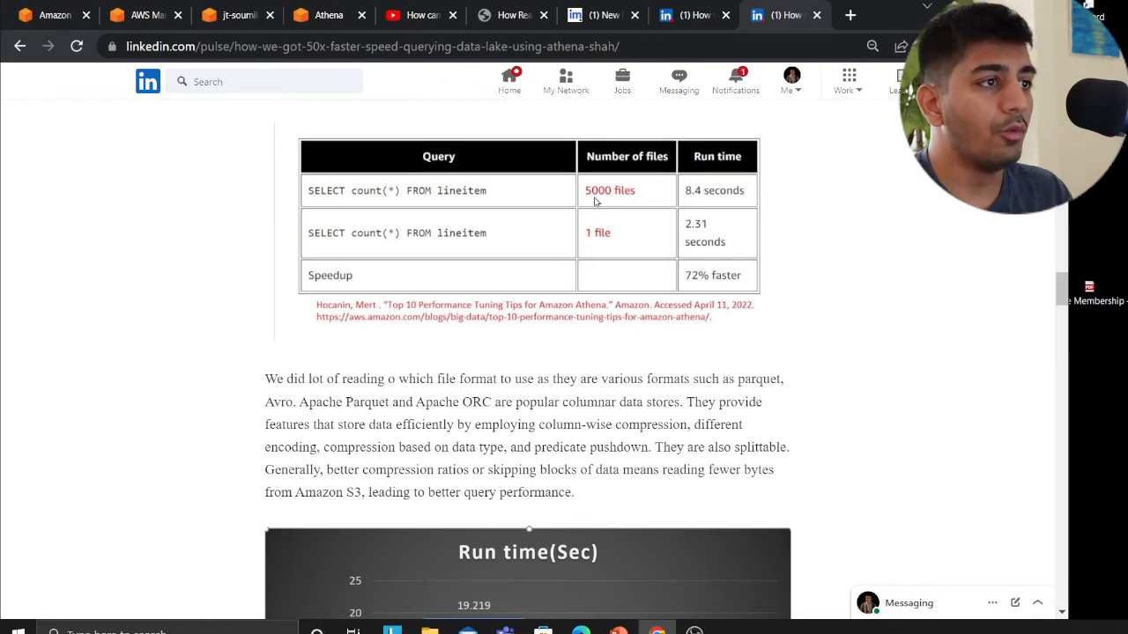
pyautogui.moveTo(543, 335)
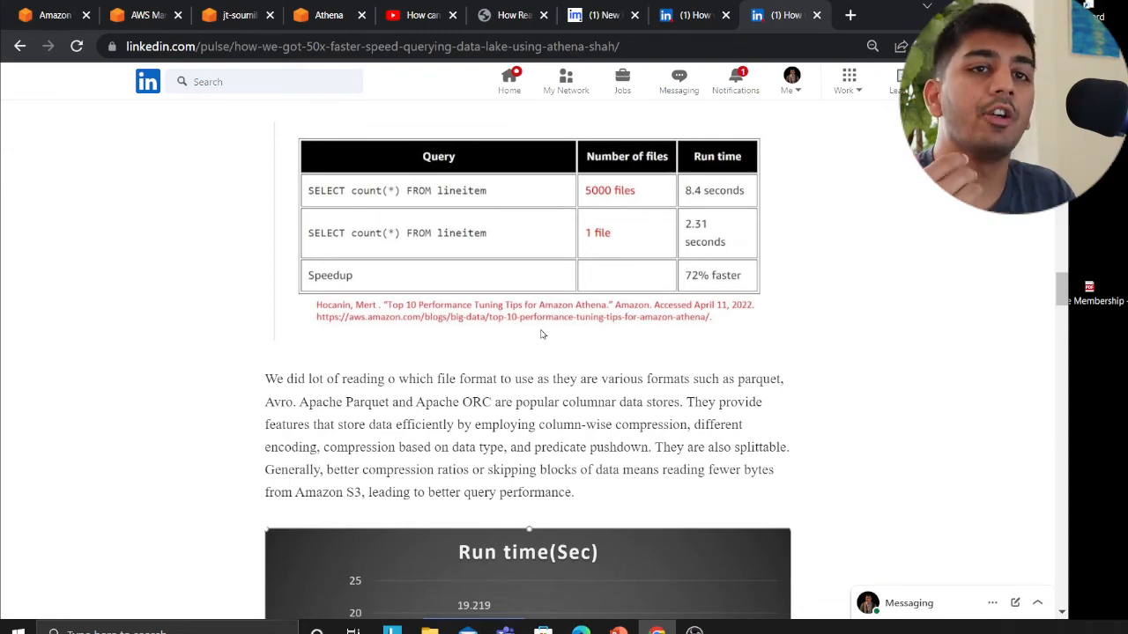
# Scroll through the LinkedIn article's compression and Parquet comparisons, then return to Athena.
pyautogui.scroll(-3)
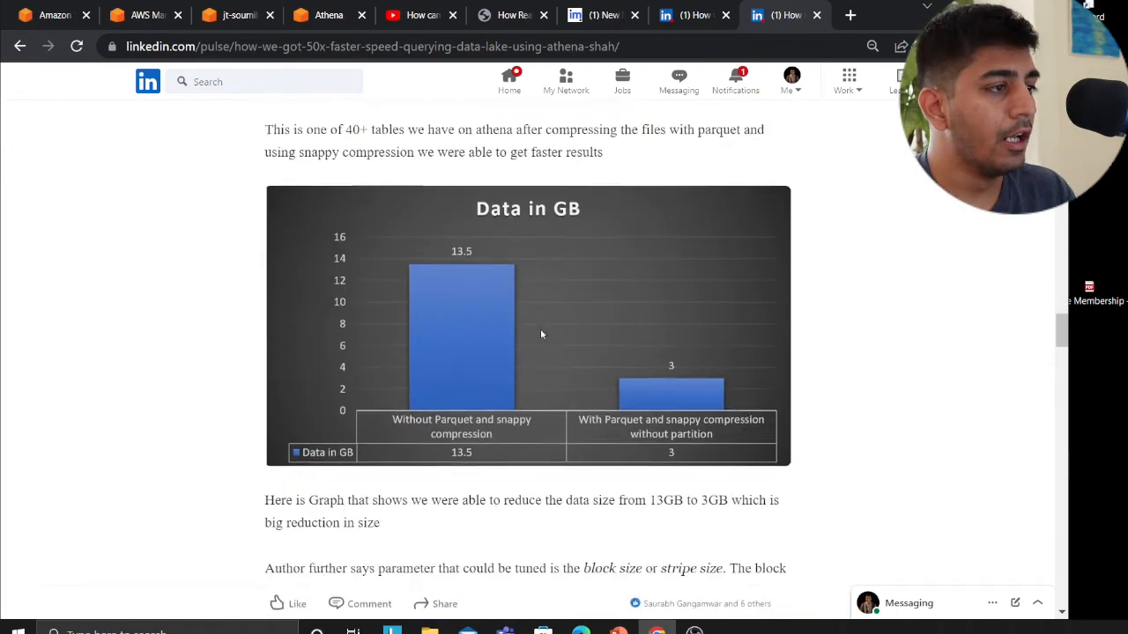
pyautogui.scroll(-3)
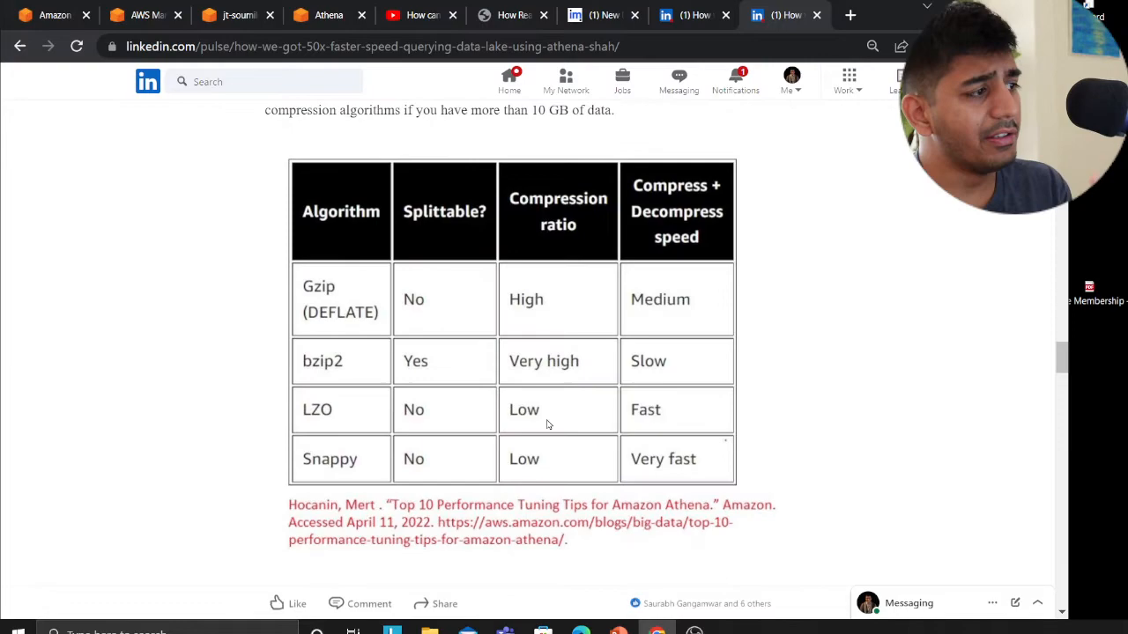
pyautogui.scroll(-3)
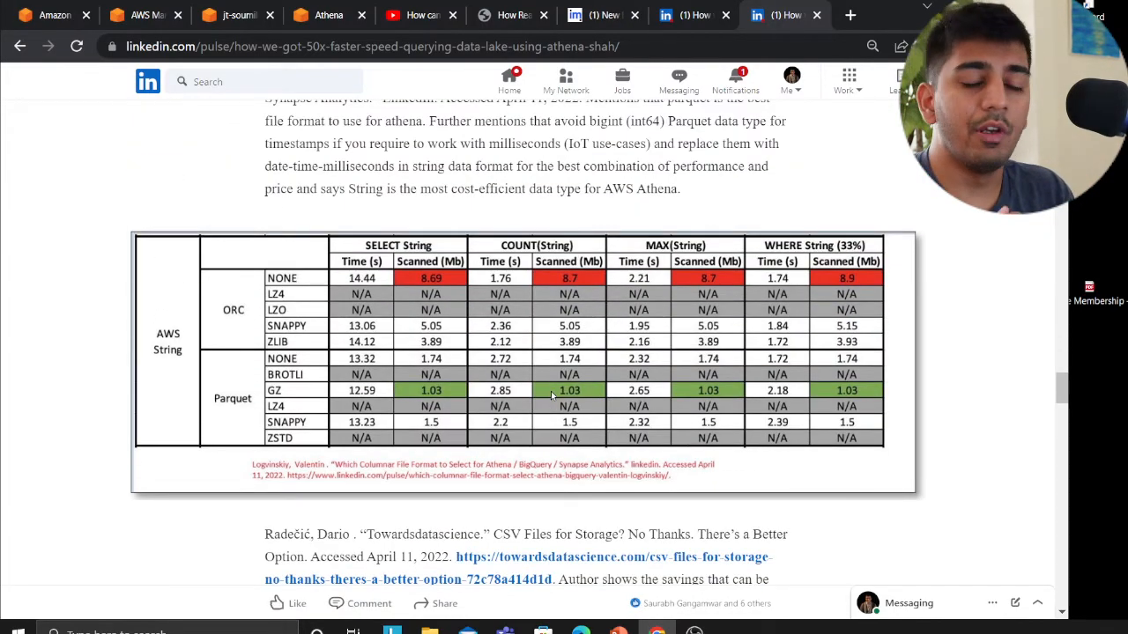
pyautogui.scroll(-3)
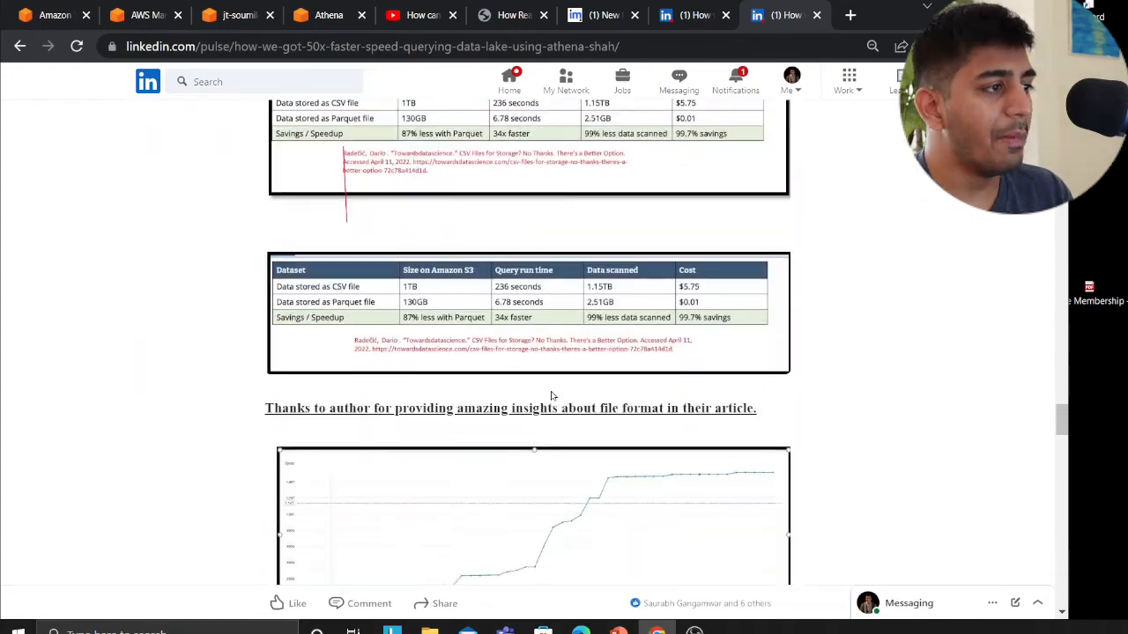
pyautogui.scroll(-3)
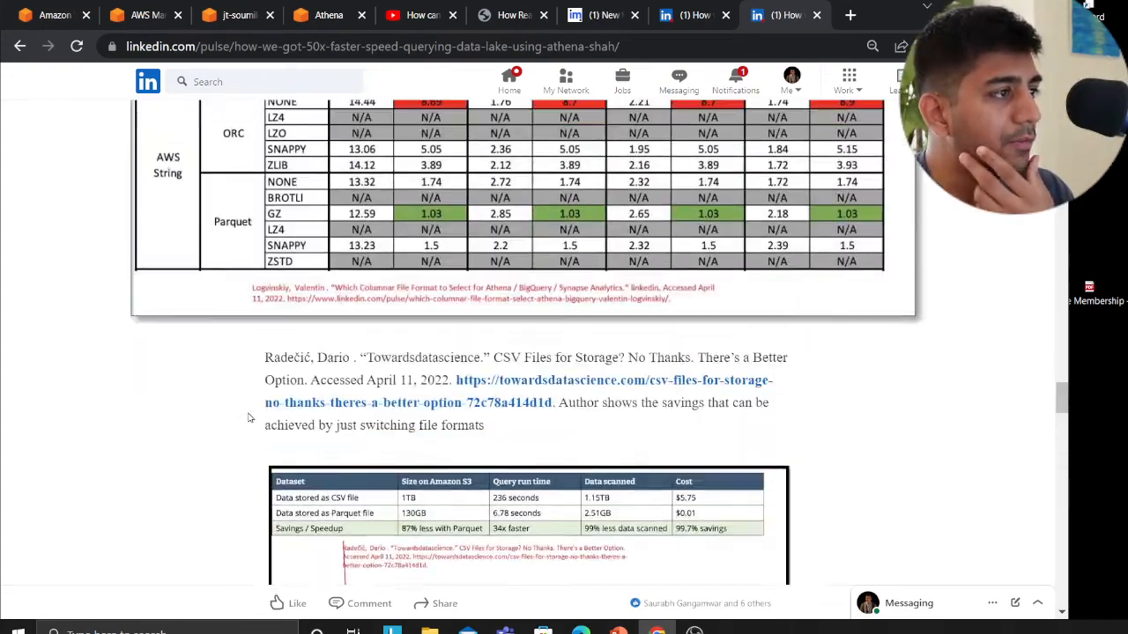
pyautogui.scroll(-3)
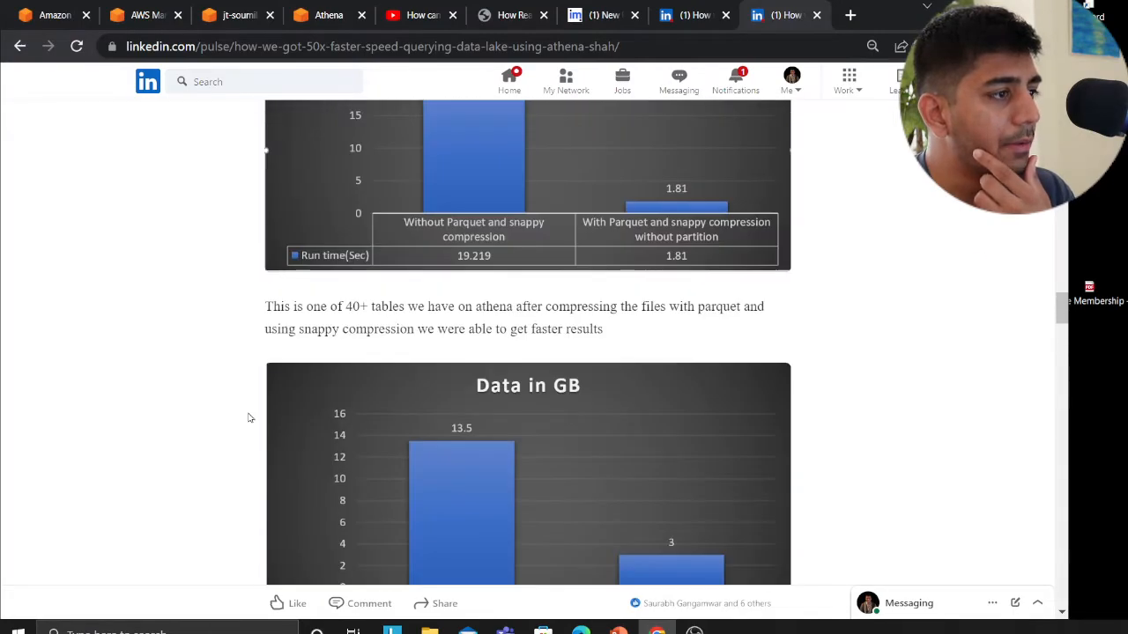
pyautogui.scroll(-3)
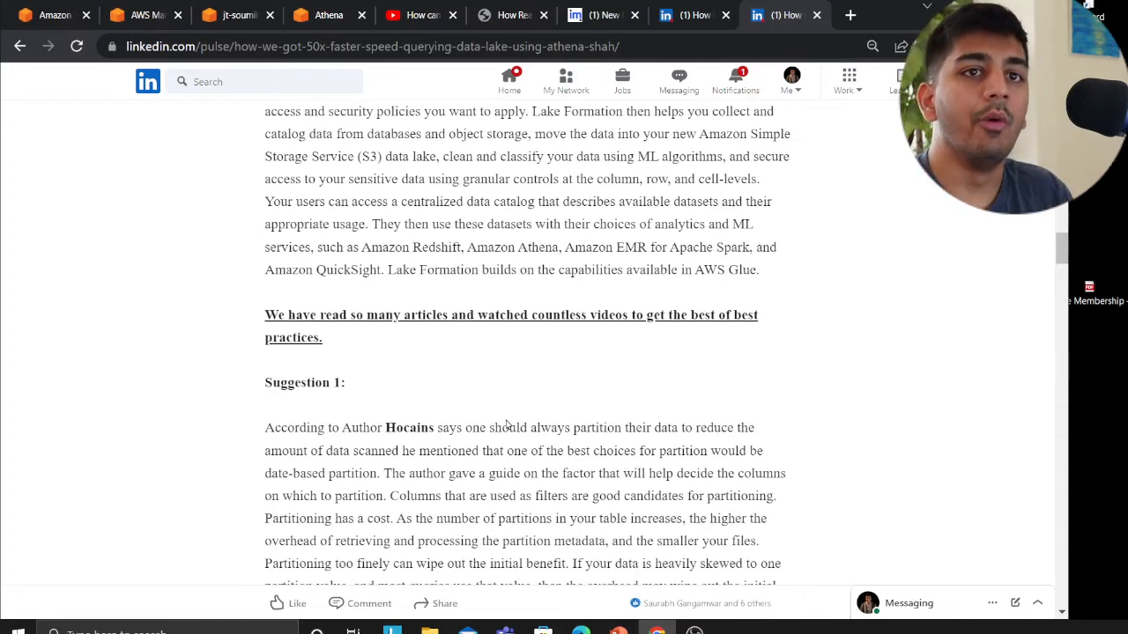
pyautogui.scroll(-3)
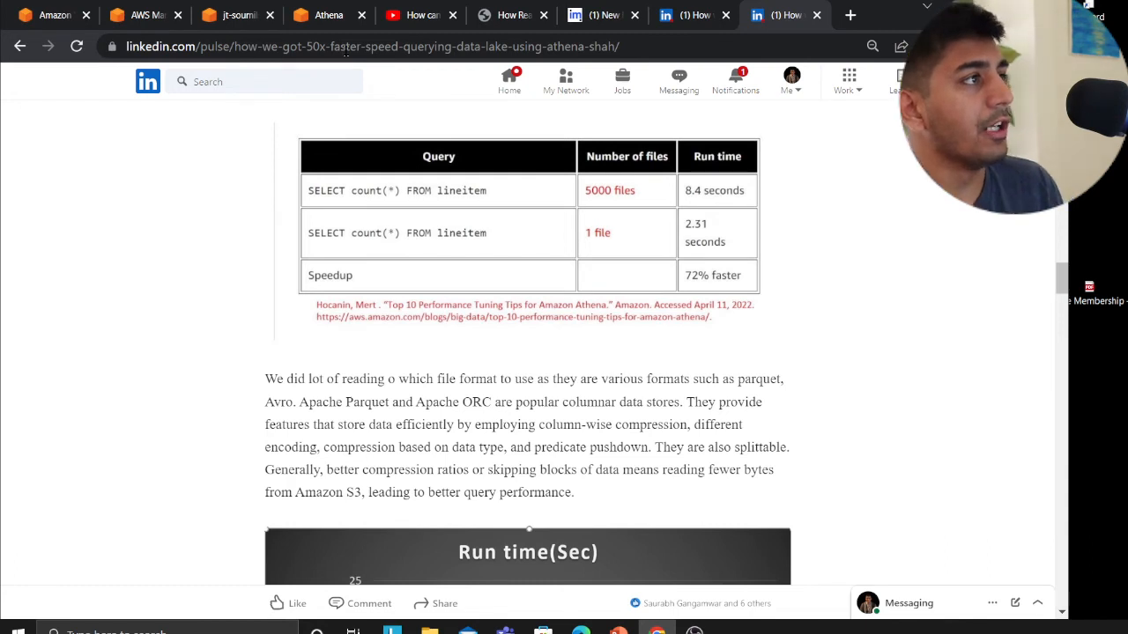
pyautogui.click(328, 14)
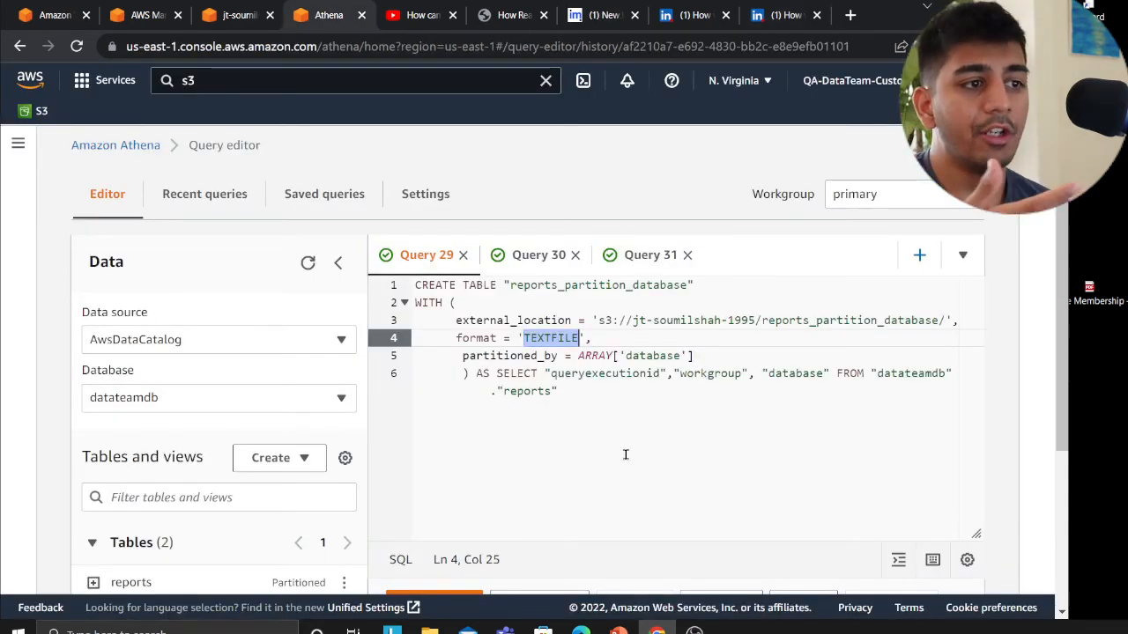